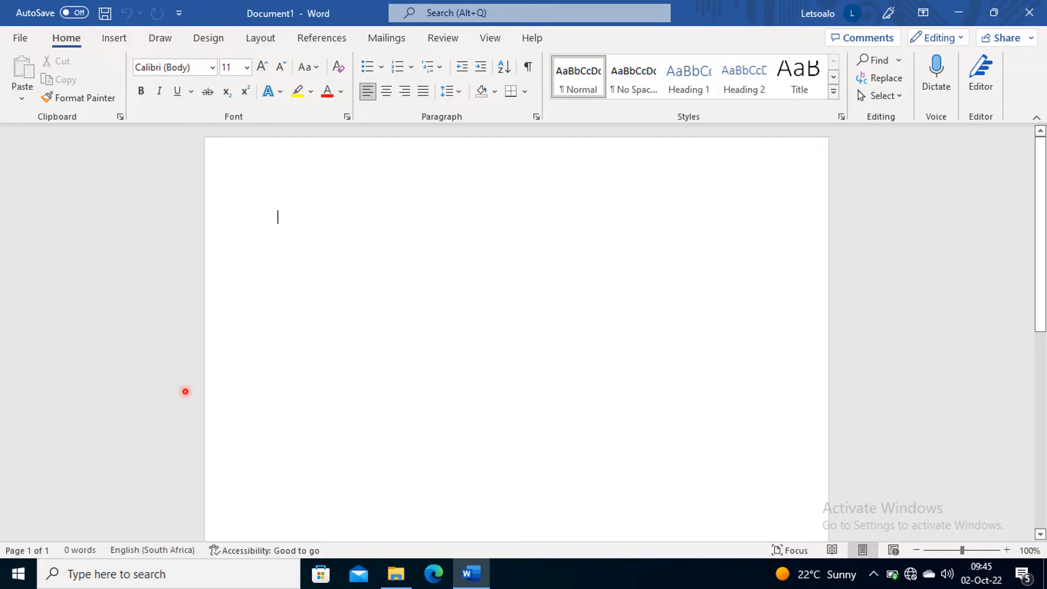
mouse_move(186, 390)
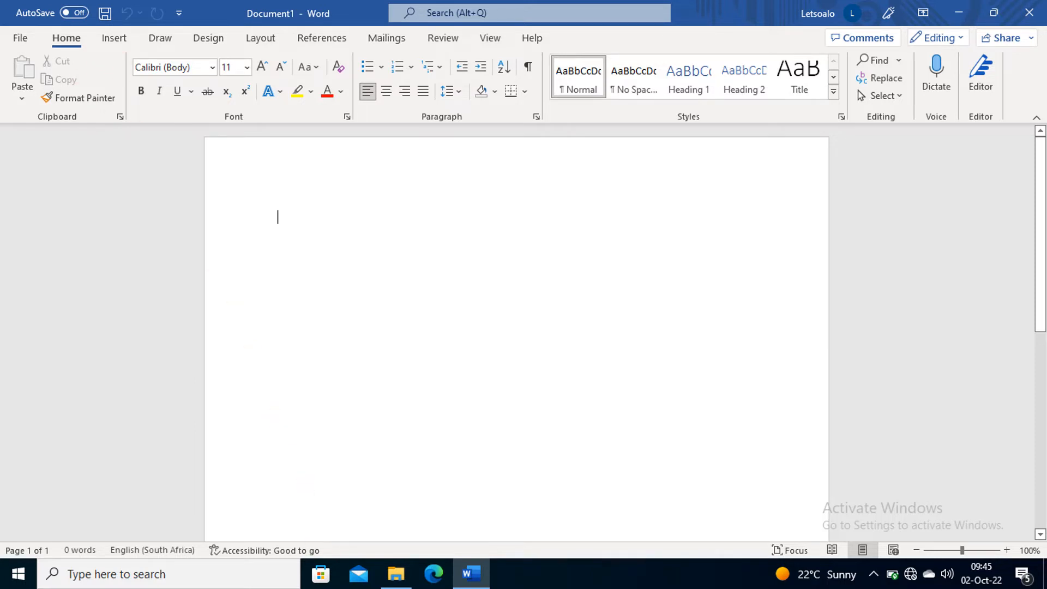
Switch the ribbon to the Insert tab to reach cover page, table and picture tools.
click(114, 38)
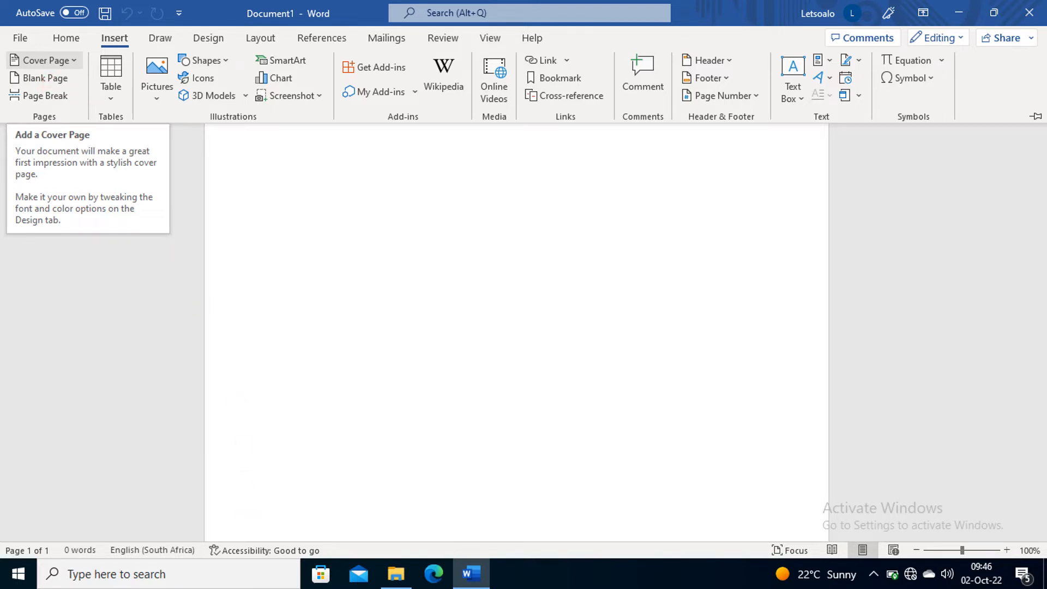
Open the Cover Page gallery showing designs like Austin, Banded and Filigree.
click(40, 60)
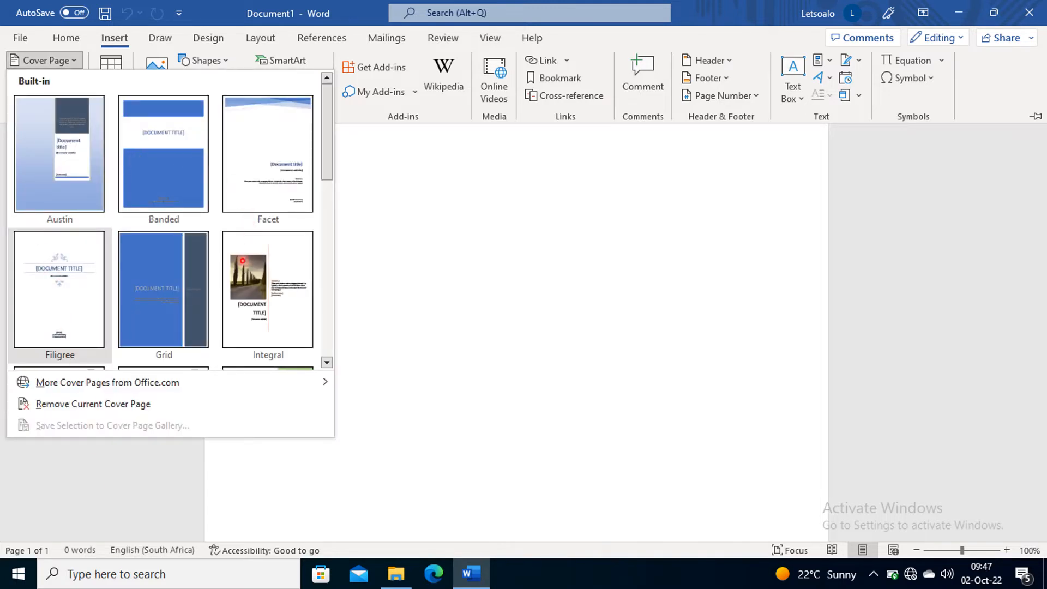
mouse_move(123, 175)
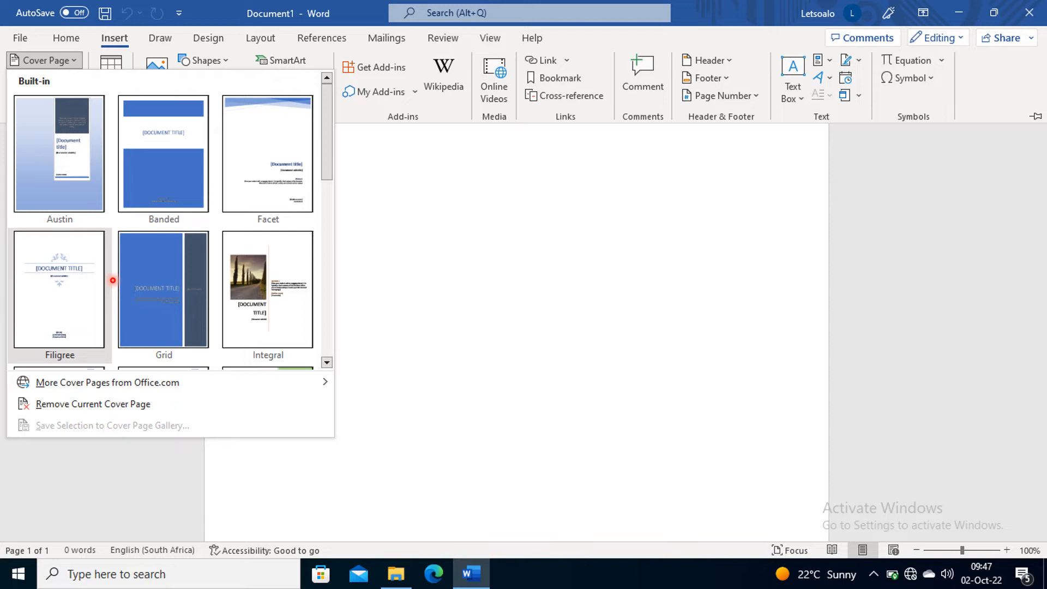
mouse_move(71, 338)
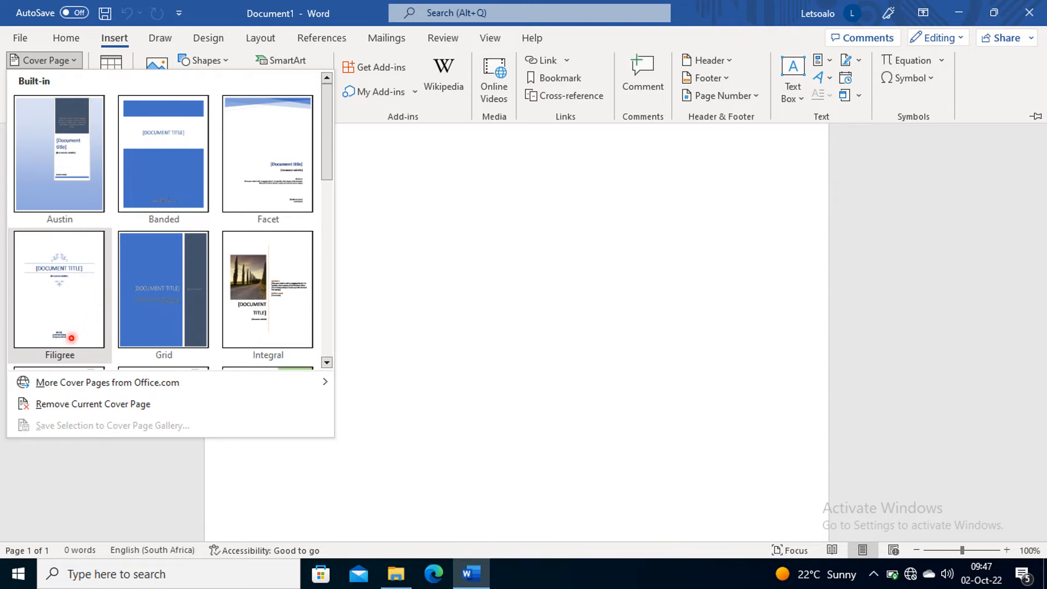
mouse_move(24, 333)
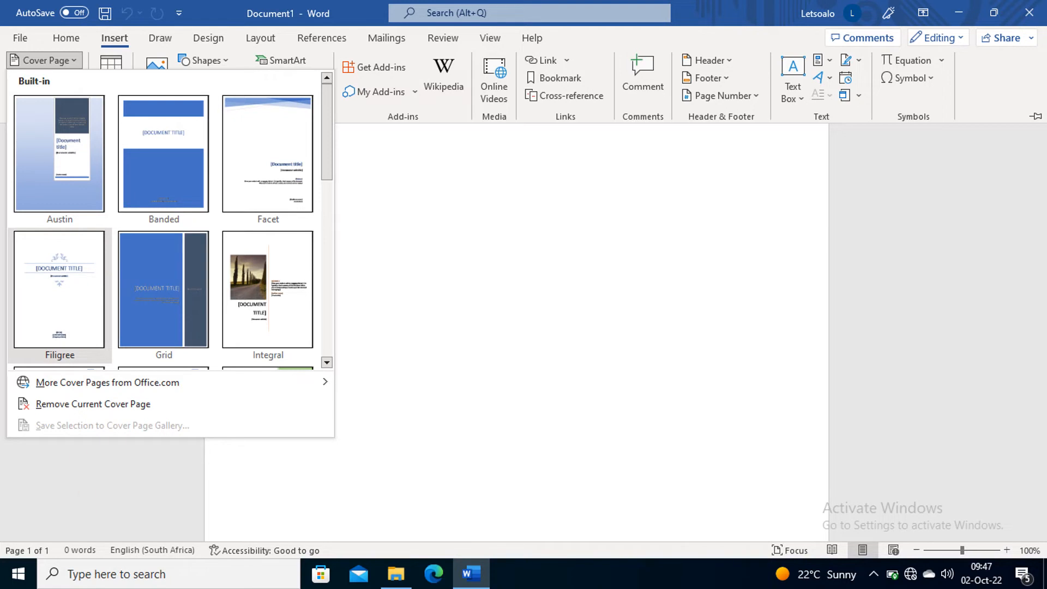
Insert the Filigree cover page, making the document two pages long.
click(59, 288)
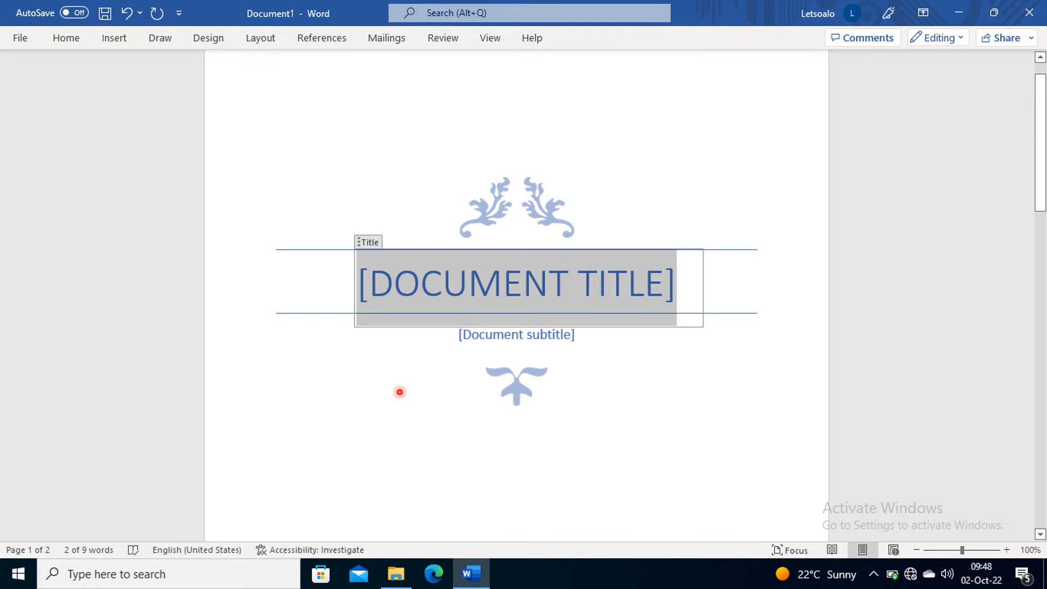
mouse_move(491, 354)
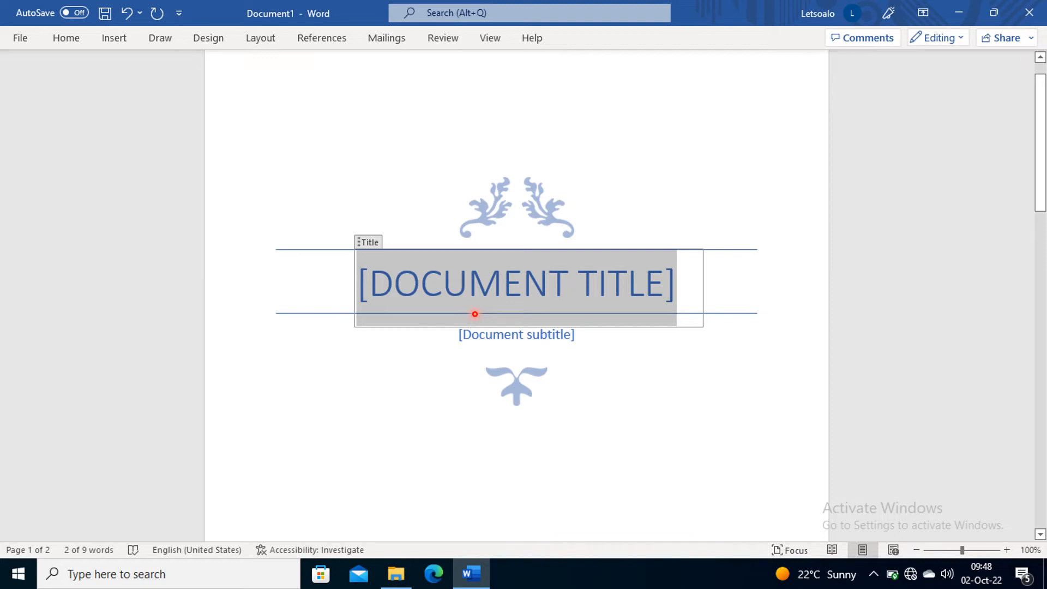
mouse_move(482, 302)
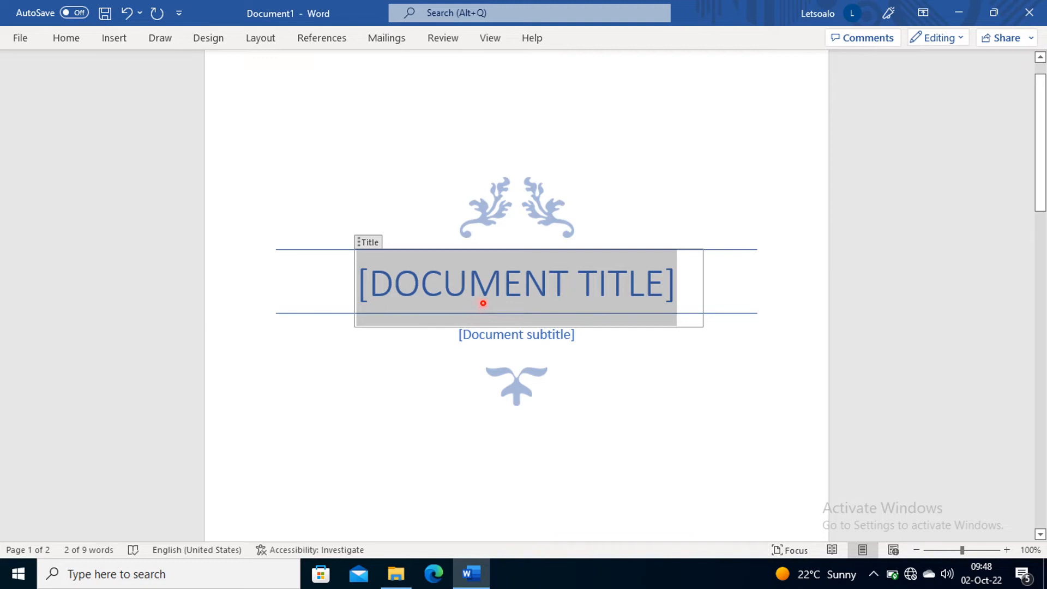
mouse_move(493, 350)
text(TABASHIUWEEE)
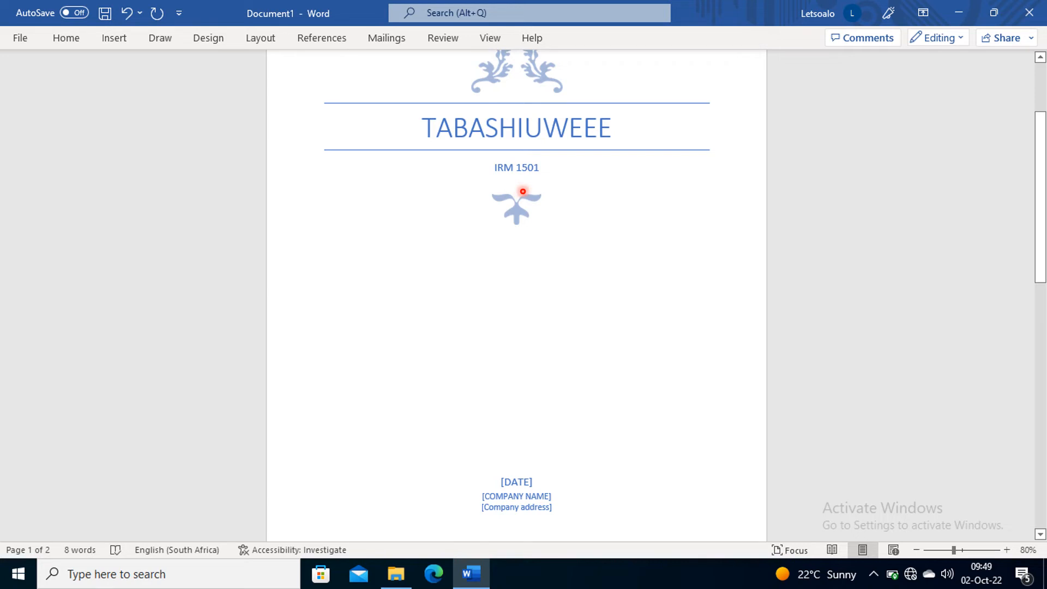
mouse_move(577, 538)
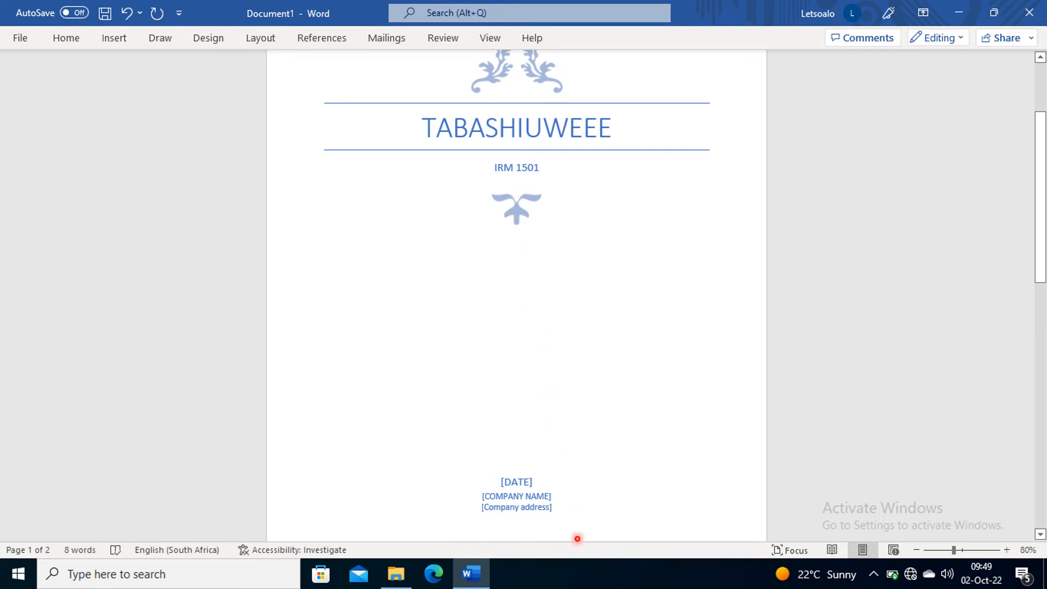
mouse_move(556, 482)
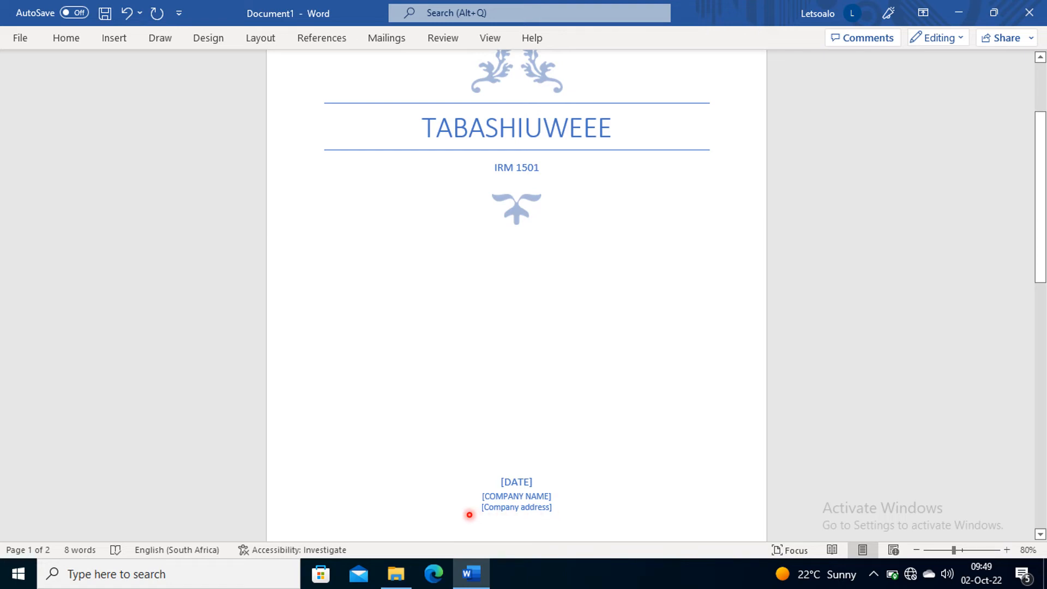
mouse_move(478, 514)
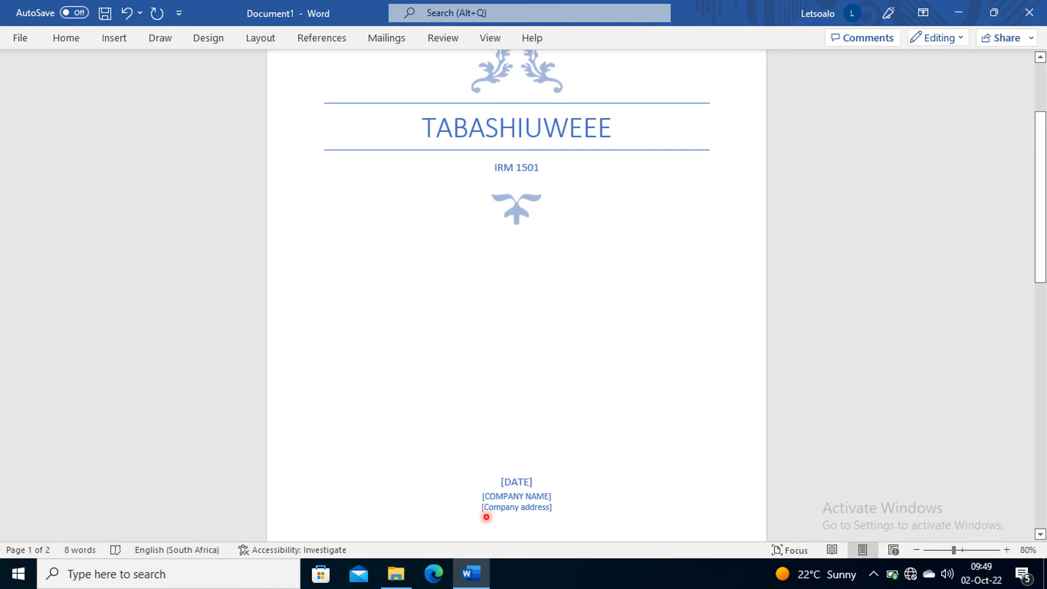
mouse_move(484, 530)
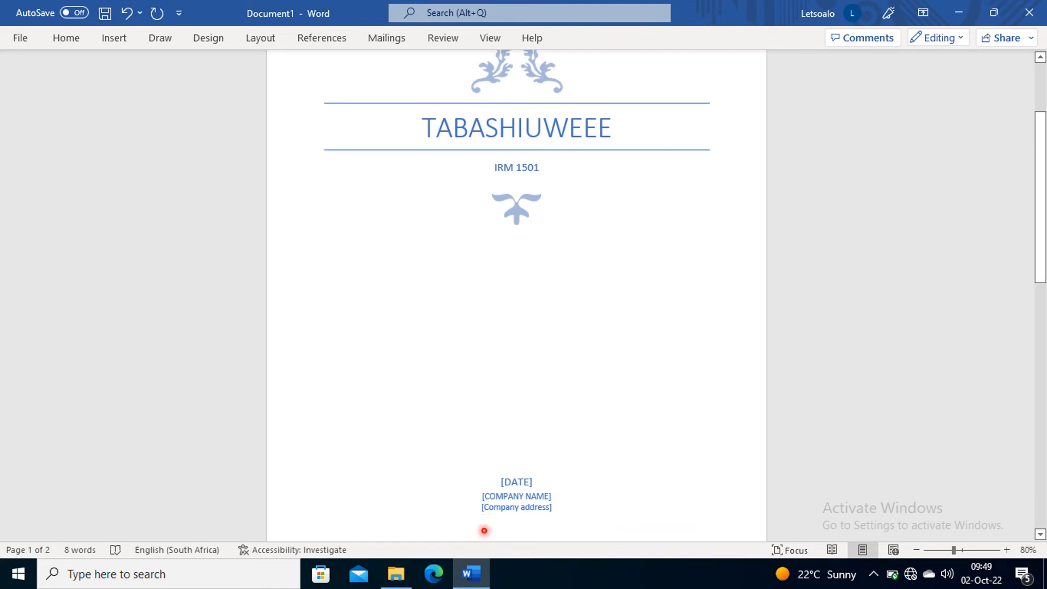